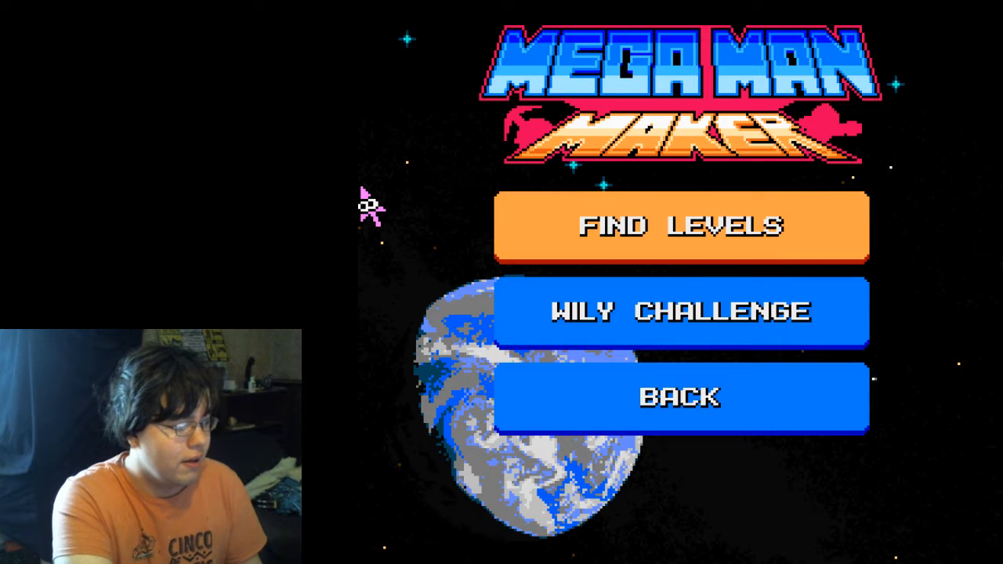
{"action": "mouse_move", "coordinate": [649, 251]}
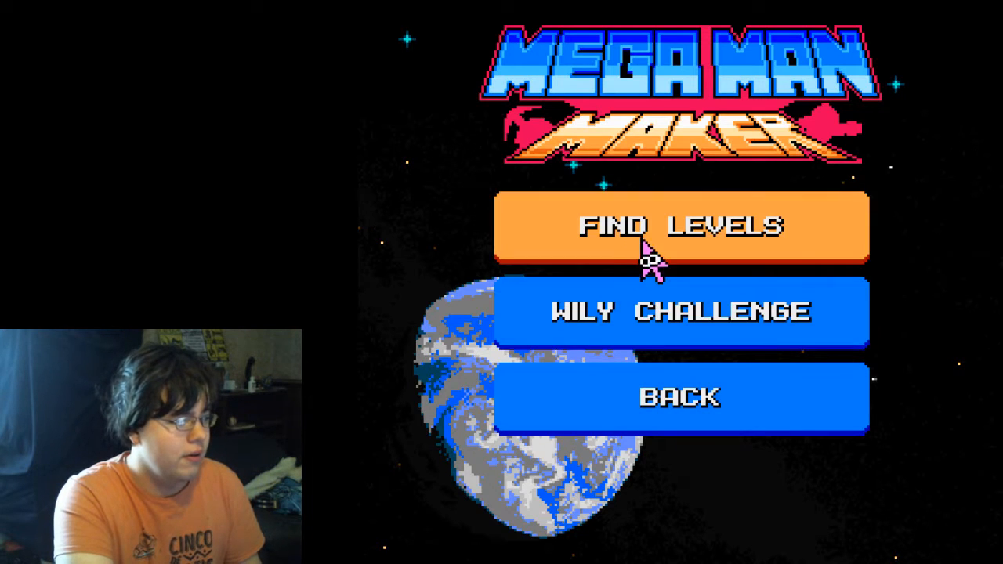
{"action": "mouse_move", "coordinate": [741, 251]}
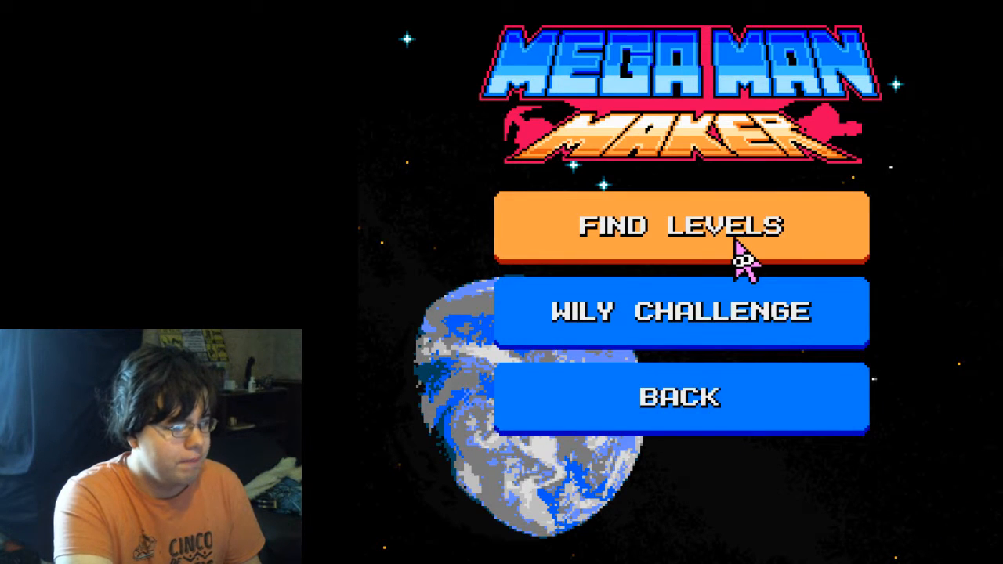
Browse Find Levels to the empty Newest list and show the Sort By bar set to newest
{"action": "left_click", "coordinate": [679, 226]}
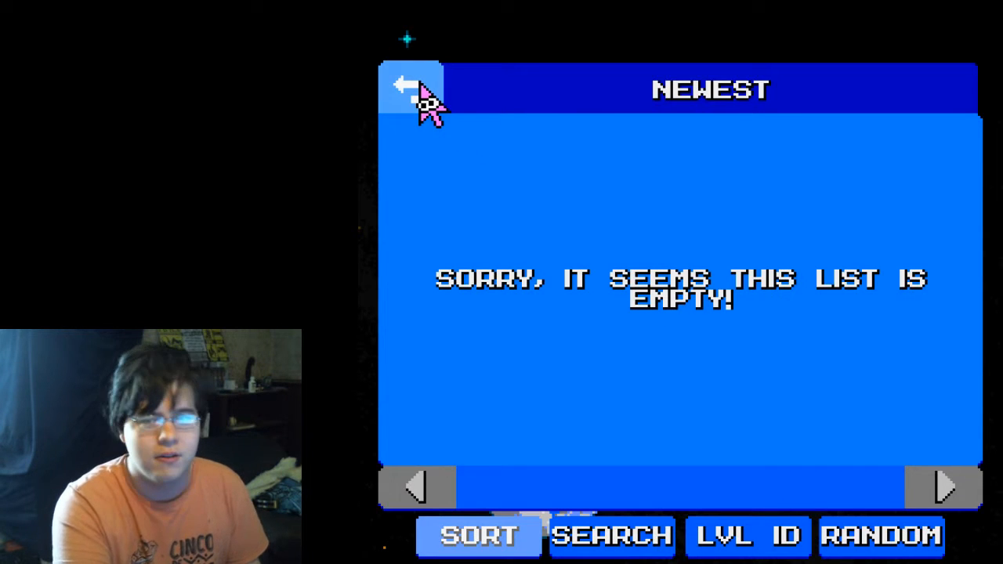
{"action": "left_click", "coordinate": [476, 536]}
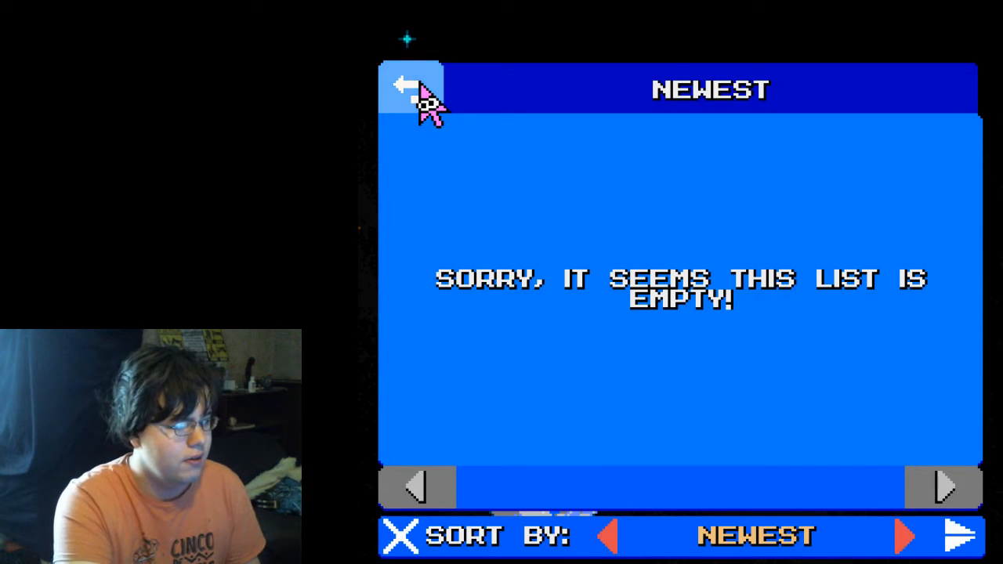
{"action": "mouse_move", "coordinate": [753, 28]}
{"action": "type", "text": "me"}
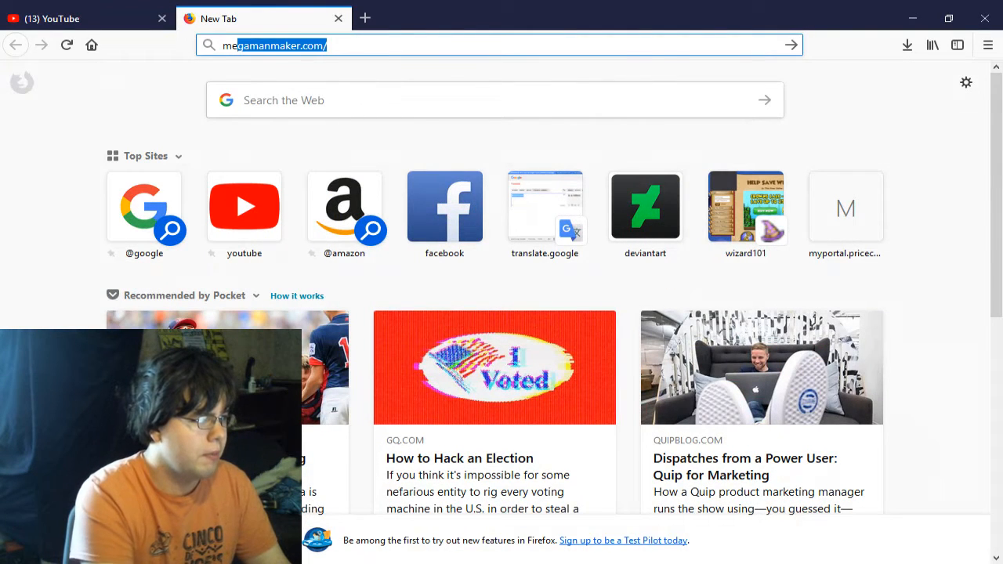
Load megamanmaker.com in a new tab, which fails to connect
{"action": "key", "text": "Return"}
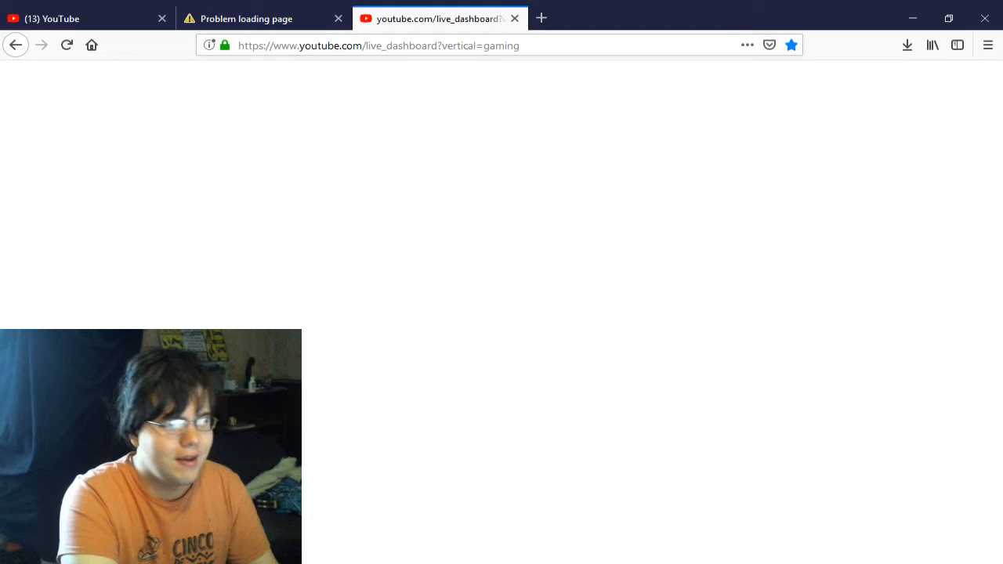
From the YouTube home feed, visit Leonhart's subscribed Pokémon-card channel and skim its videos
{"action": "left_click", "coordinate": [379, 44]}
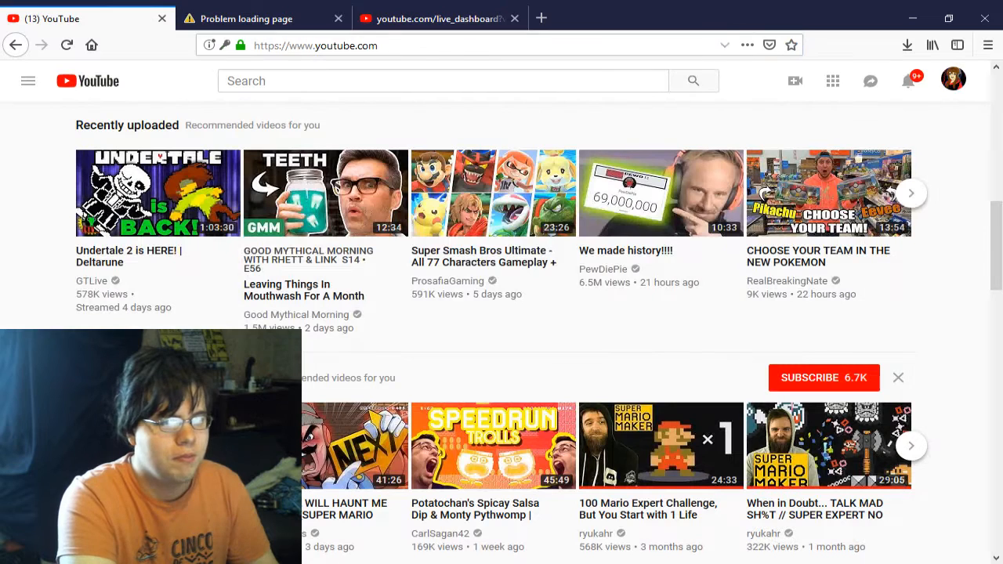
{"action": "left_click", "coordinate": [29, 81]}
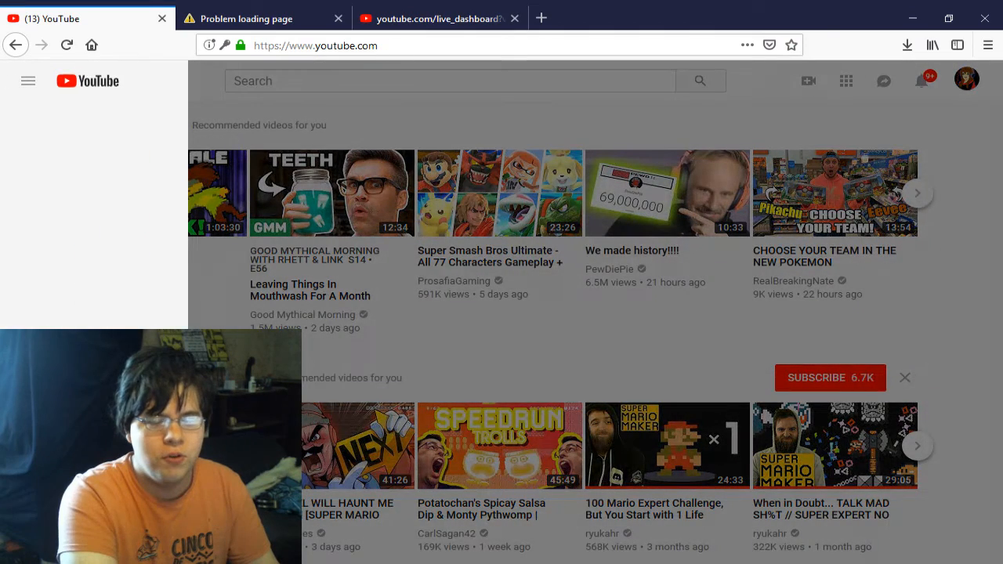
{"action": "left_click", "coordinate": [28, 82]}
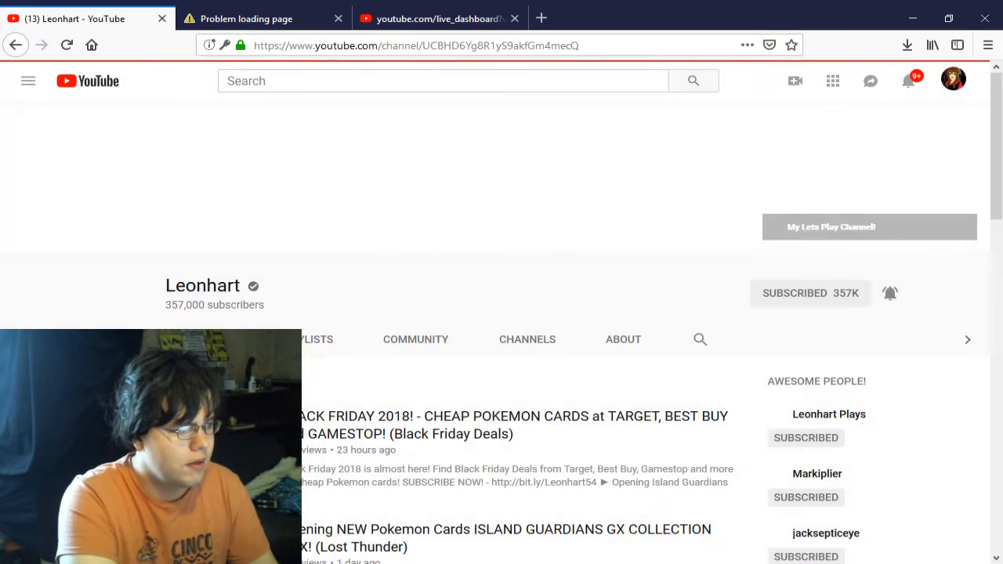
{"action": "scroll", "scroll_direction": "down", "scroll_amount": 3}
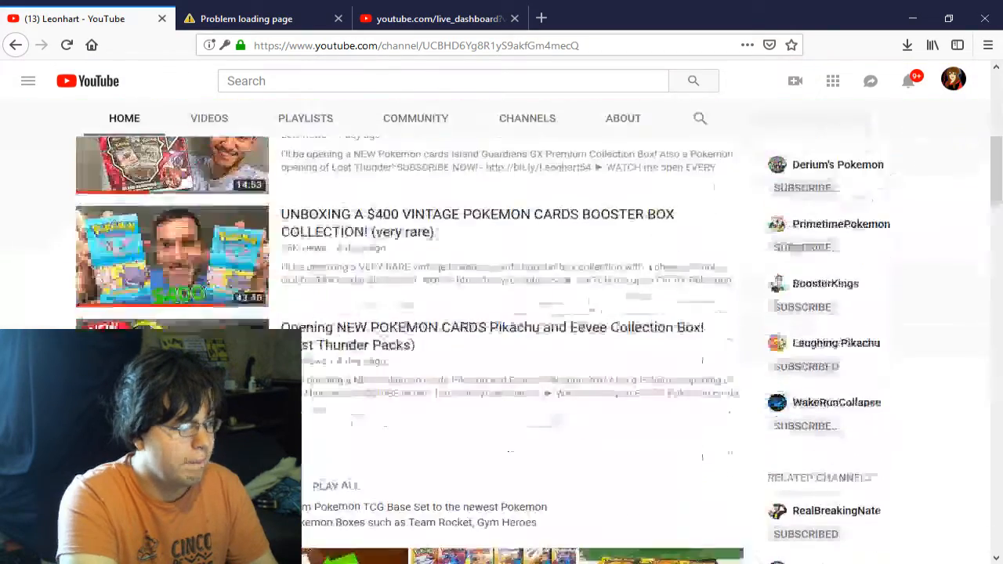
{"action": "scroll", "scroll_direction": "up", "scroll_amount": 3}
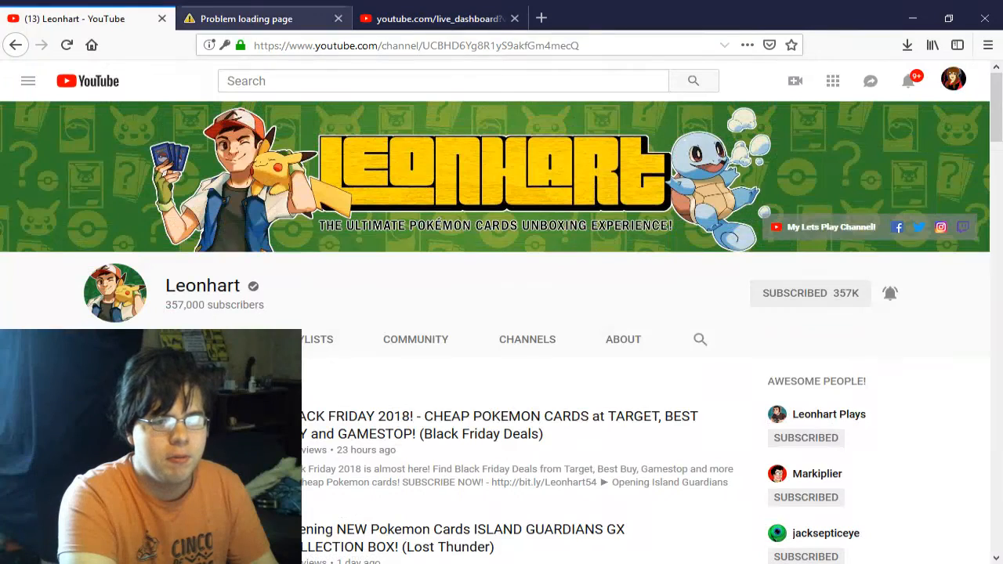
Retry megamanmaker.com, still unable to connect, and close the blank live_dashboard tab
{"action": "left_click", "coordinate": [263, 19]}
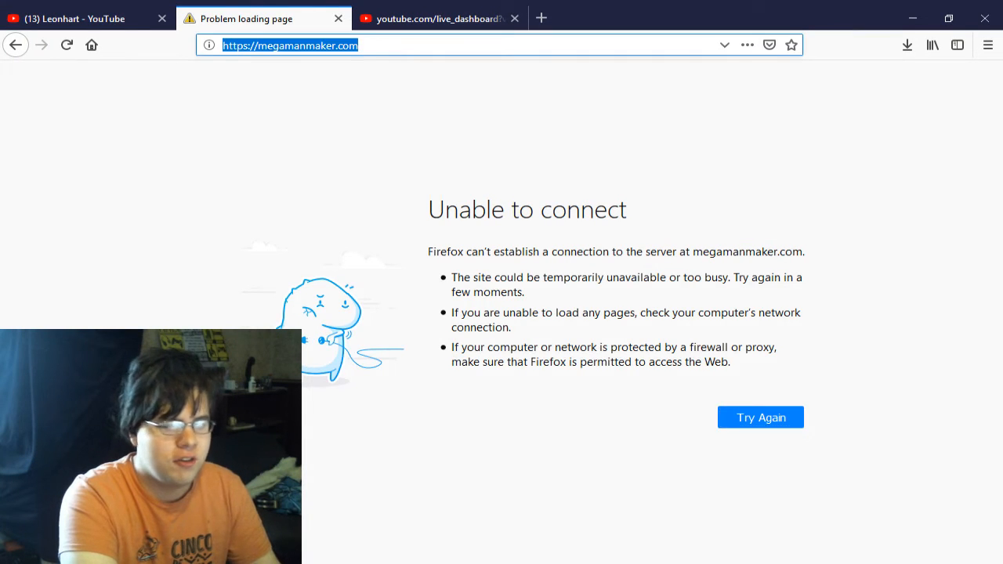
{"action": "left_click", "coordinate": [761, 417]}
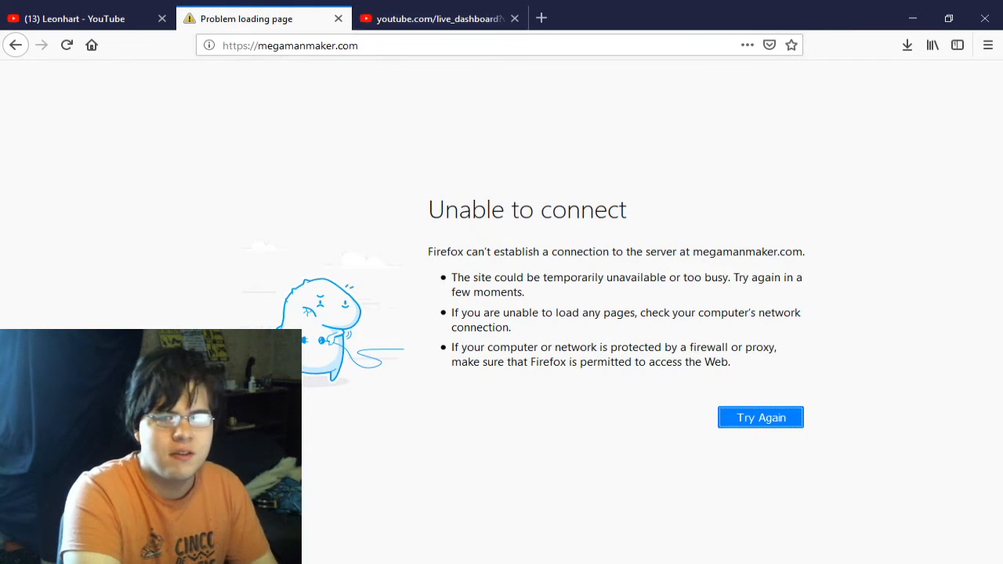
{"action": "left_click", "coordinate": [514, 19]}
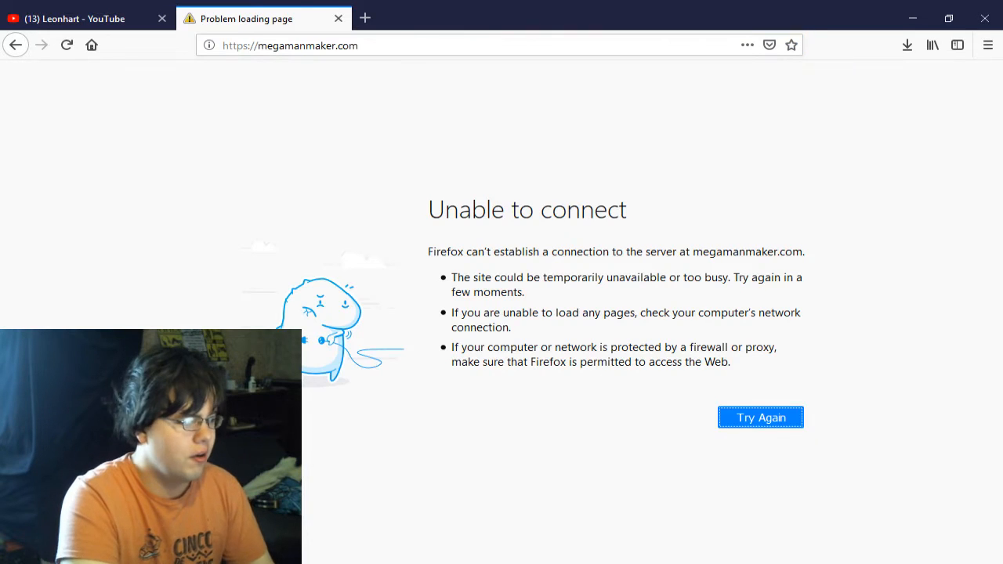